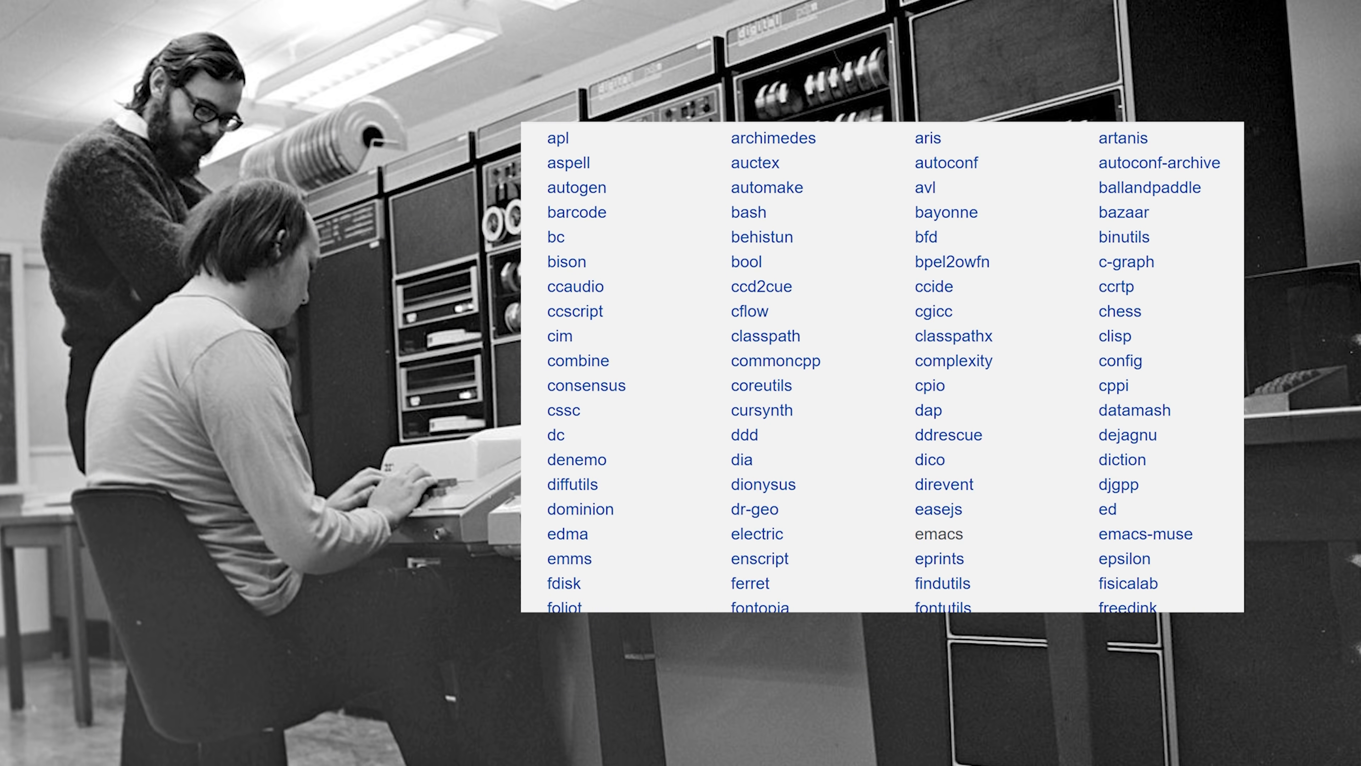
scroll(down, 3)
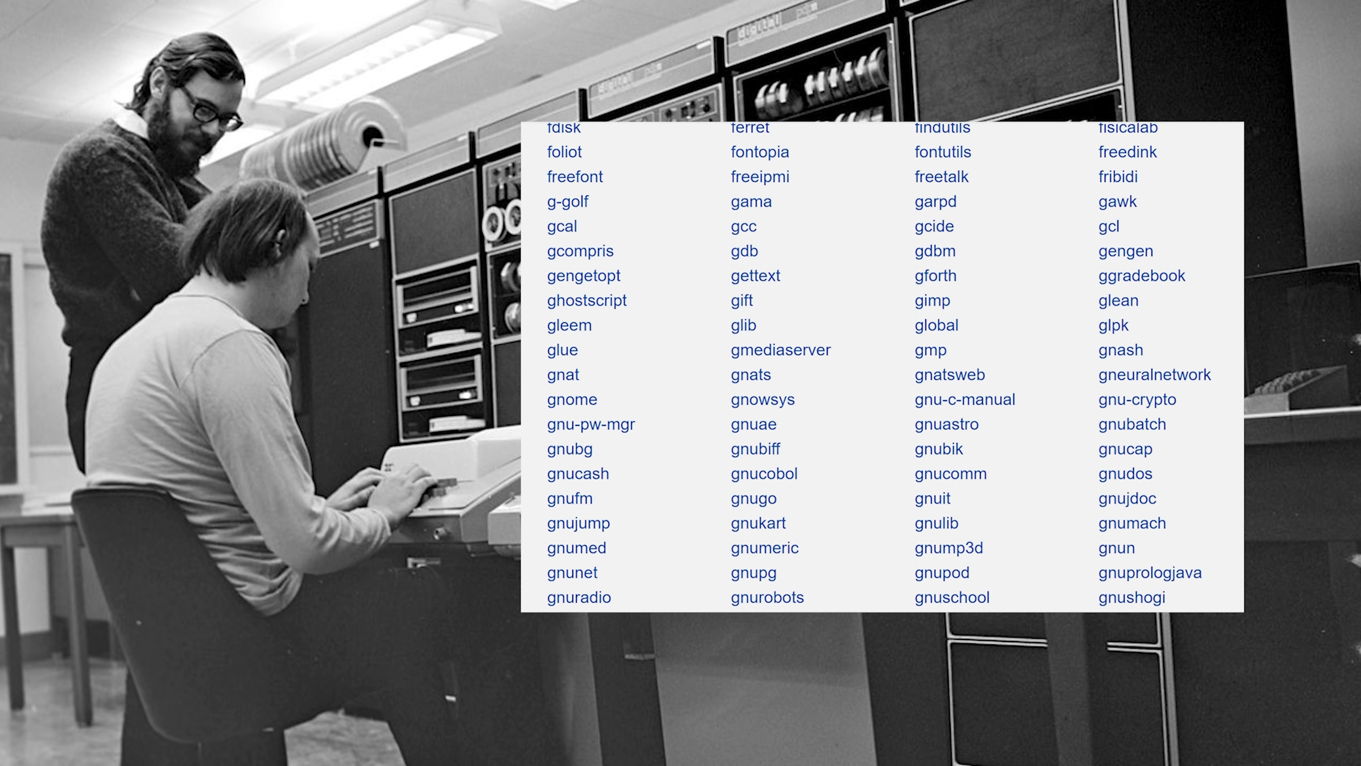
scroll(down, 3)
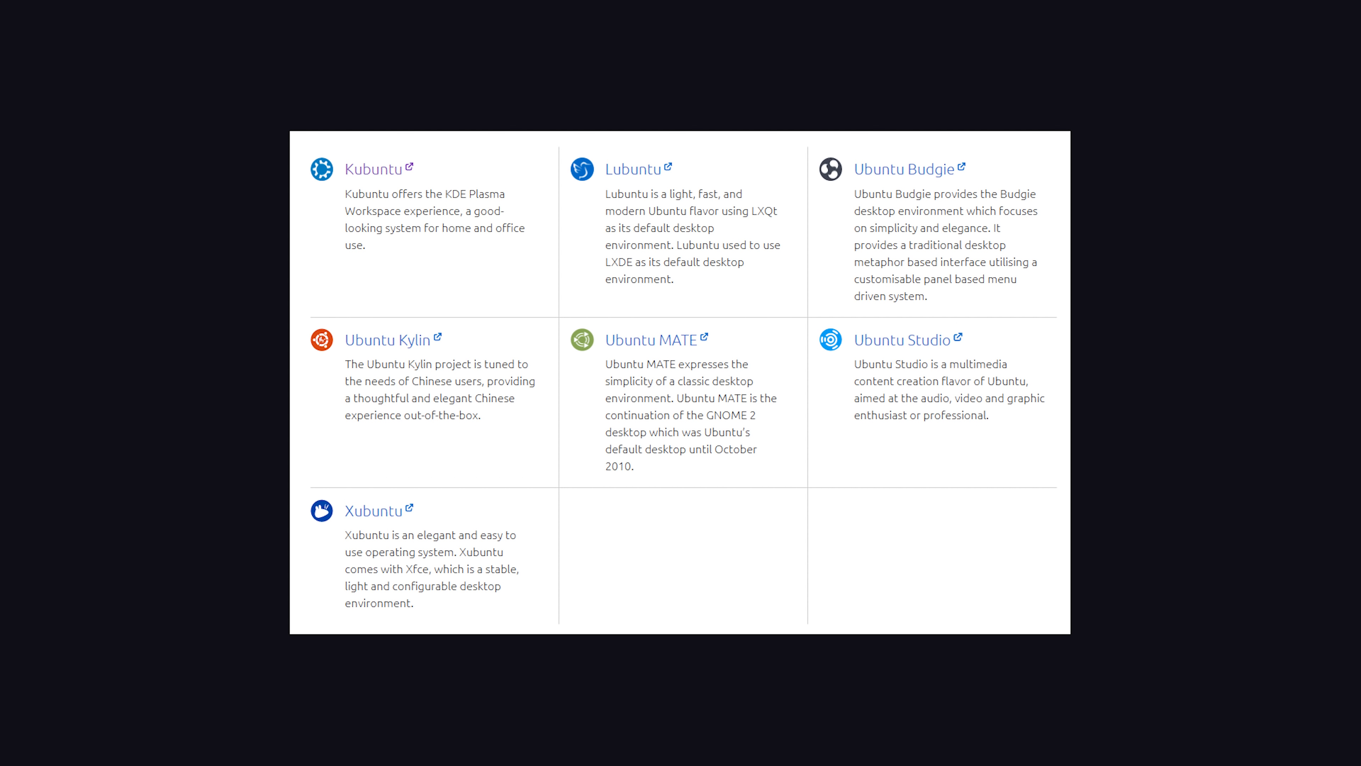
click(374, 168)
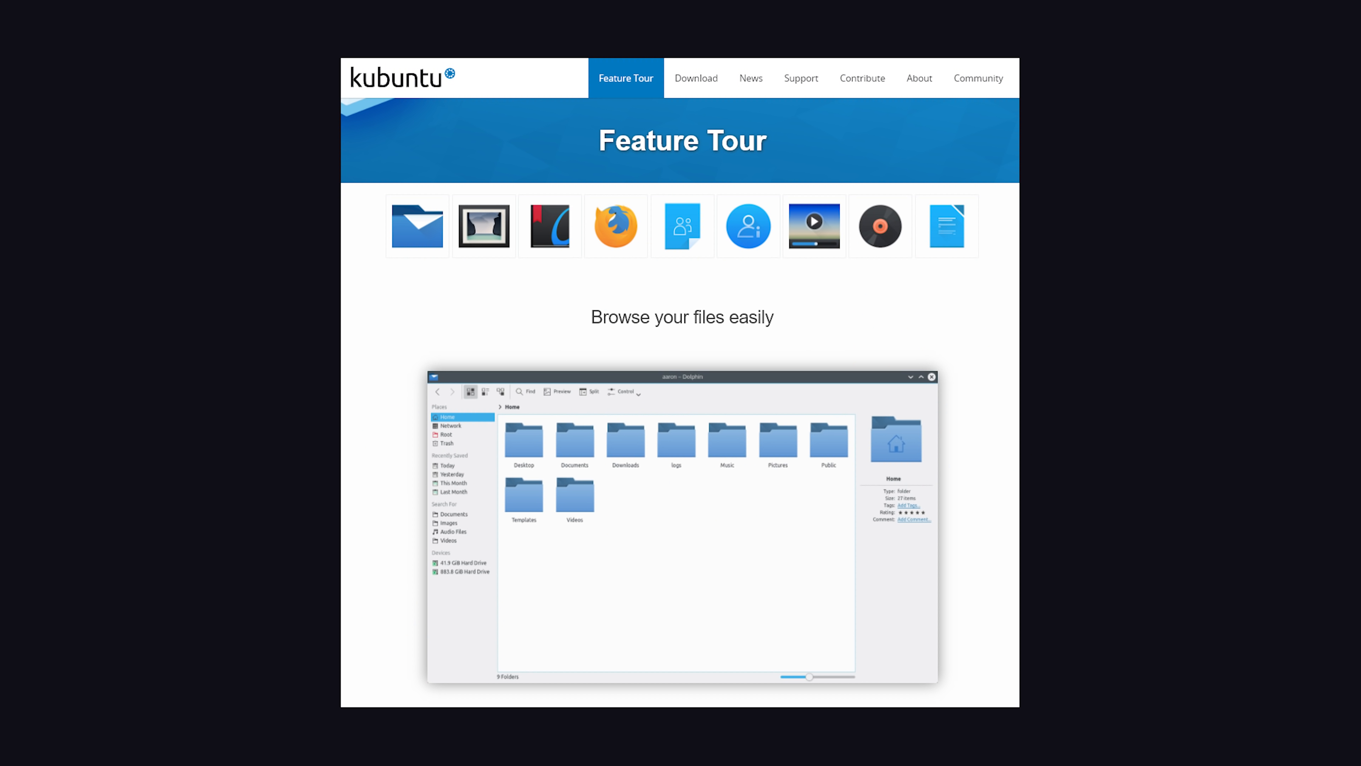